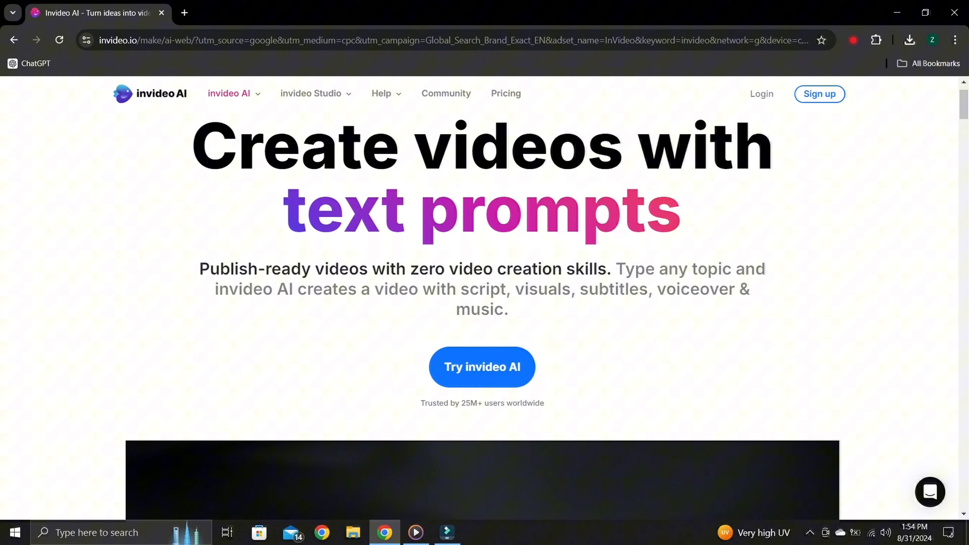
# Reach the footer of invideo.io and go to Screen Recorder under Quick Tools
pyautogui.scroll(-3)
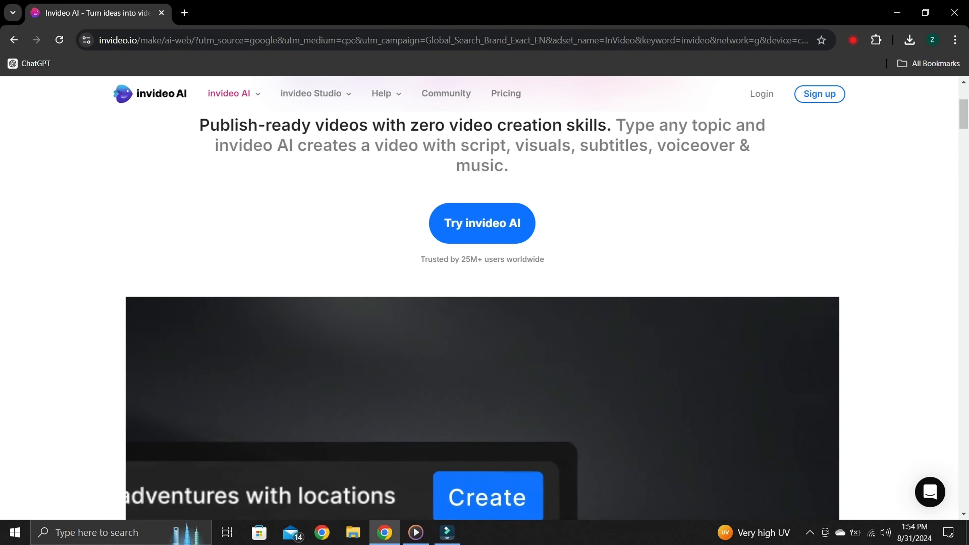
pyautogui.scroll(-3)
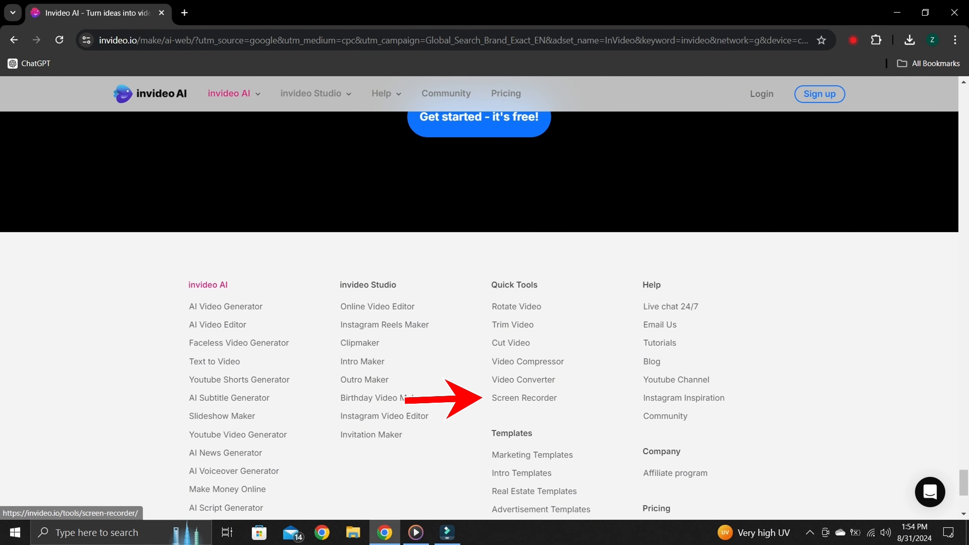
pyautogui.click(523, 397)
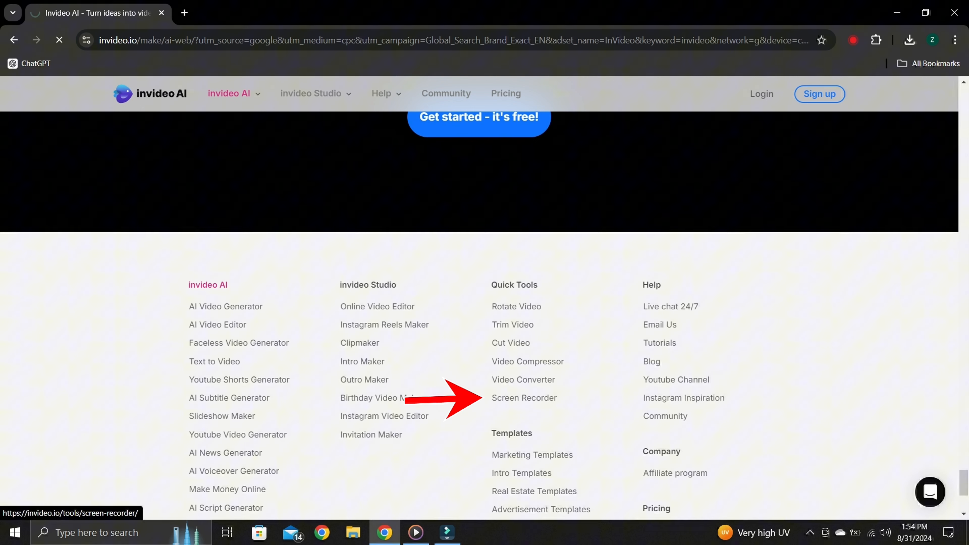
pyautogui.click(523, 397)
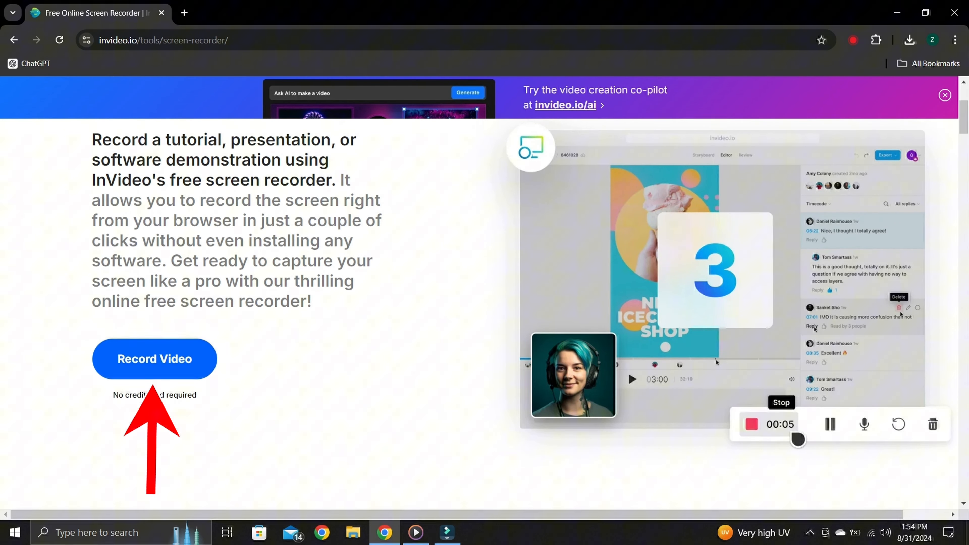
# Use Record a Screen to launch the recorder web app with its empty Recorded Videos library
pyautogui.scroll(-3)
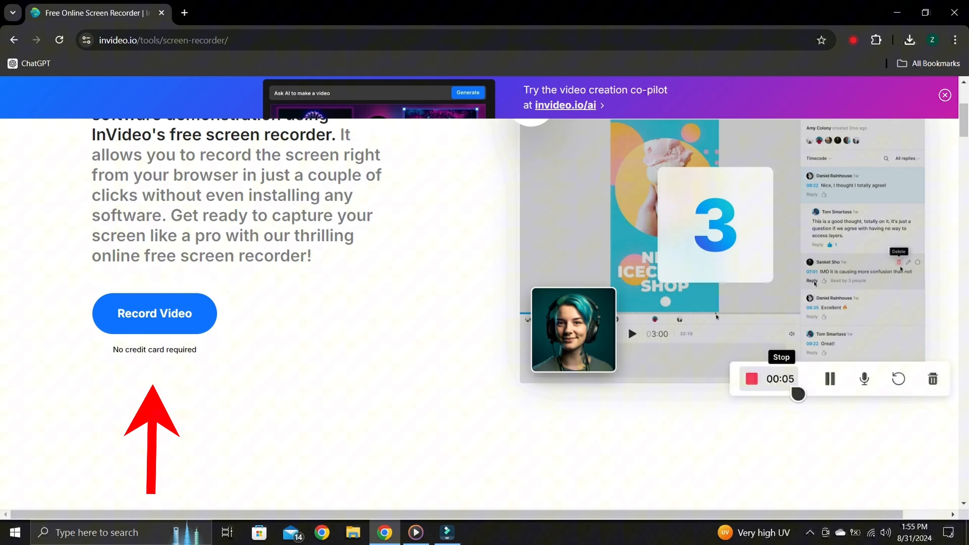
pyautogui.scroll(-3)
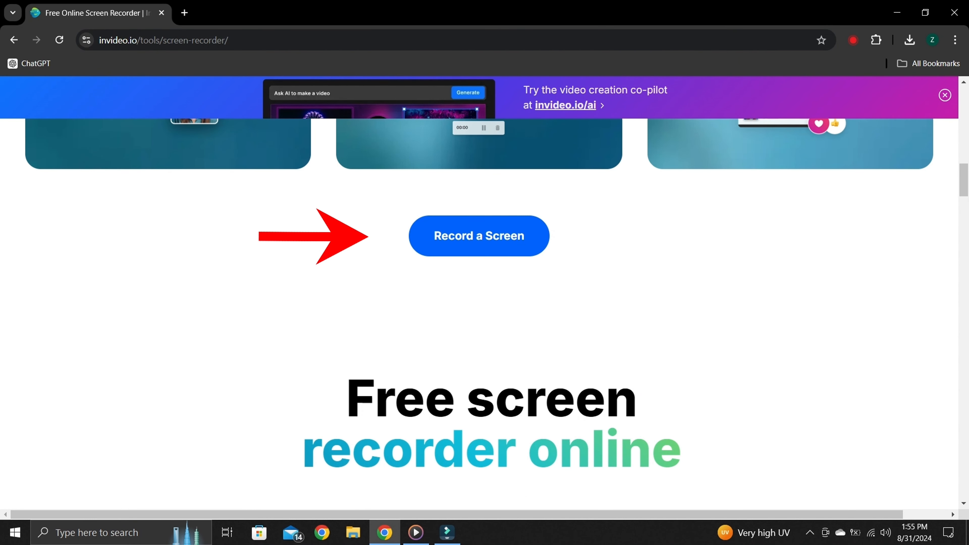
pyautogui.click(478, 236)
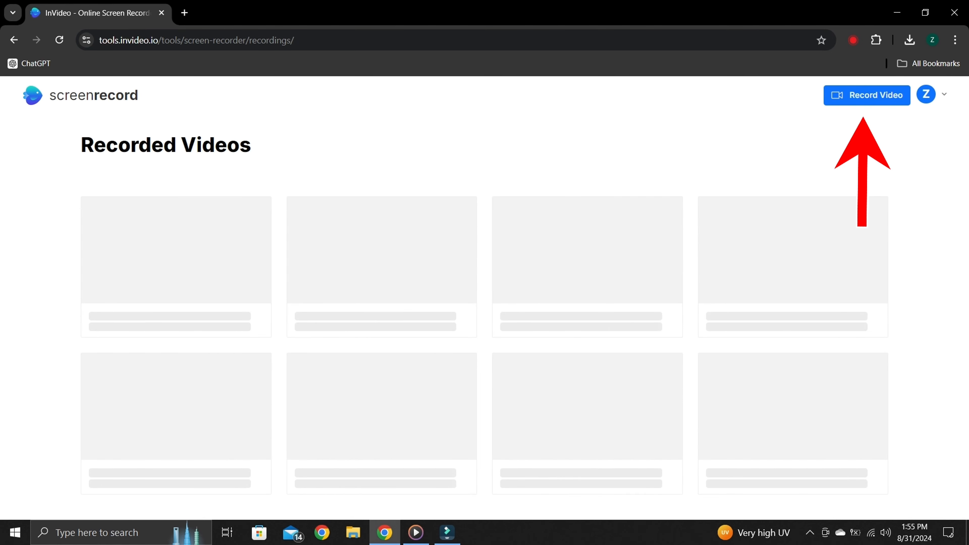
# Start a new recording keeping Screen and Camera, Integrated Webcam and Default Microphone
pyautogui.click(866, 95)
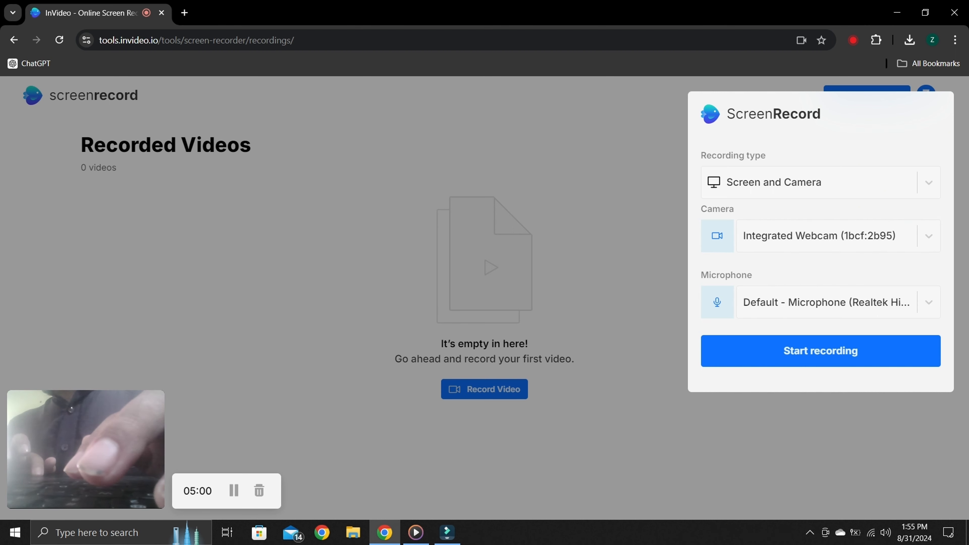
pyautogui.click(820, 350)
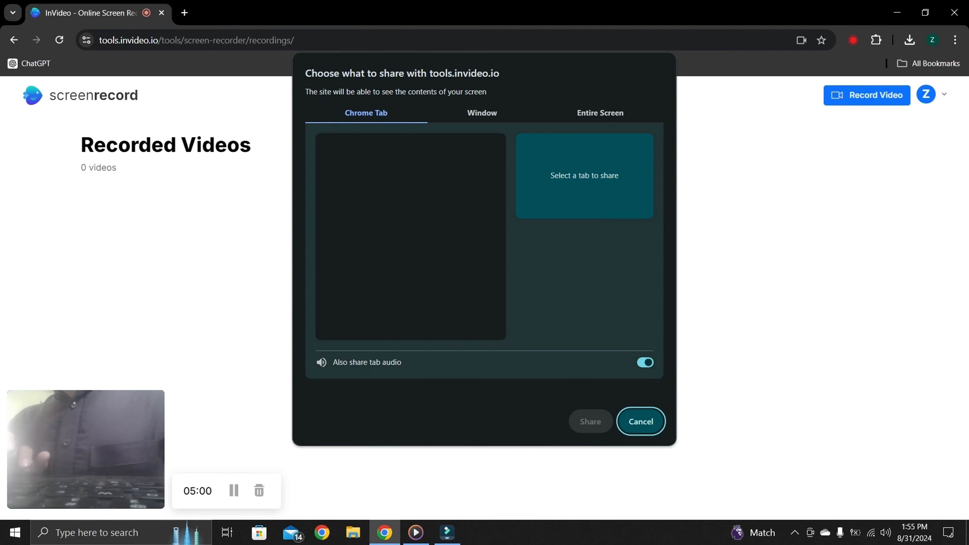
# Share the 'InVideo - Online Screen Recorder' Chrome window from the Window list, starting the countdown
pyautogui.click(481, 113)
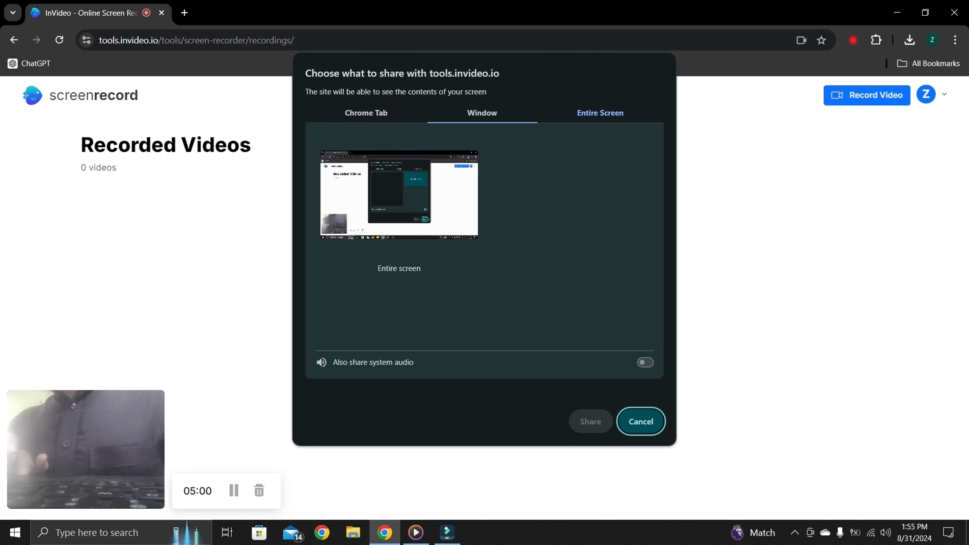
pyautogui.click(482, 113)
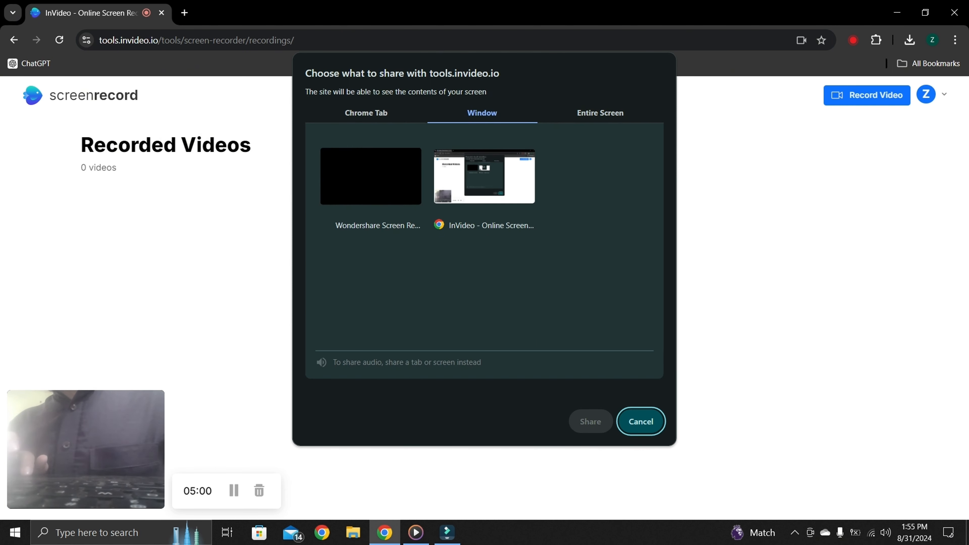
pyautogui.click(484, 176)
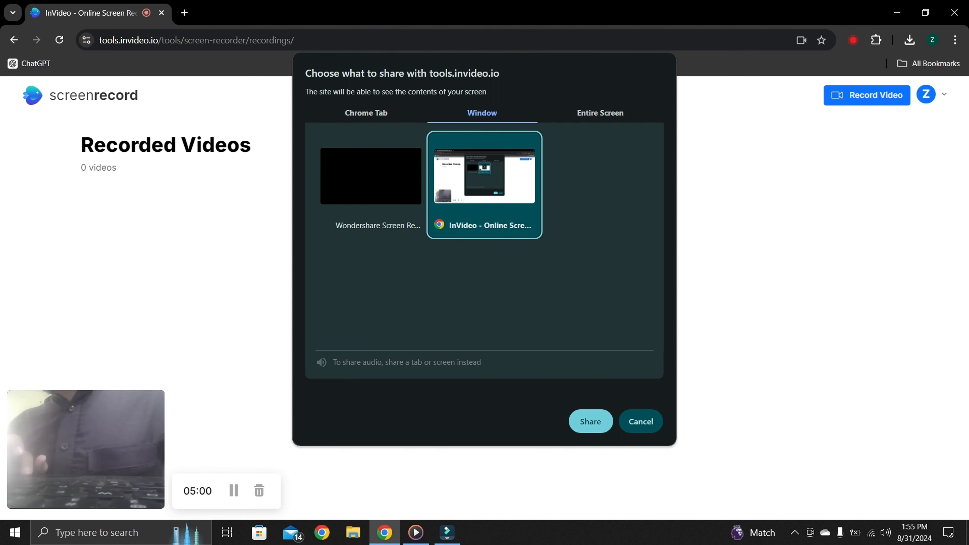
pyautogui.click(589, 421)
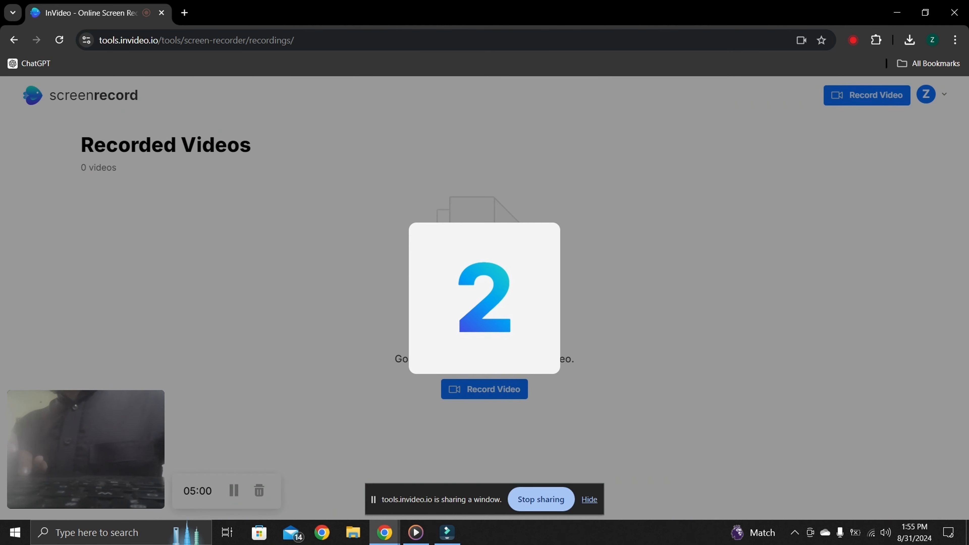